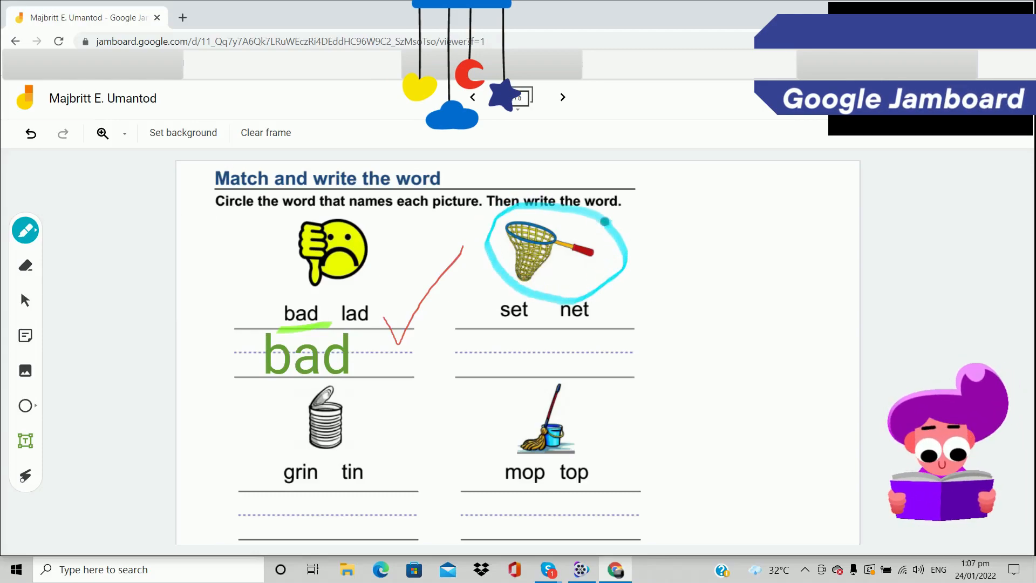
Leave the worksheet jam preview for a new tab showing the Google homepage.
click(562, 97)
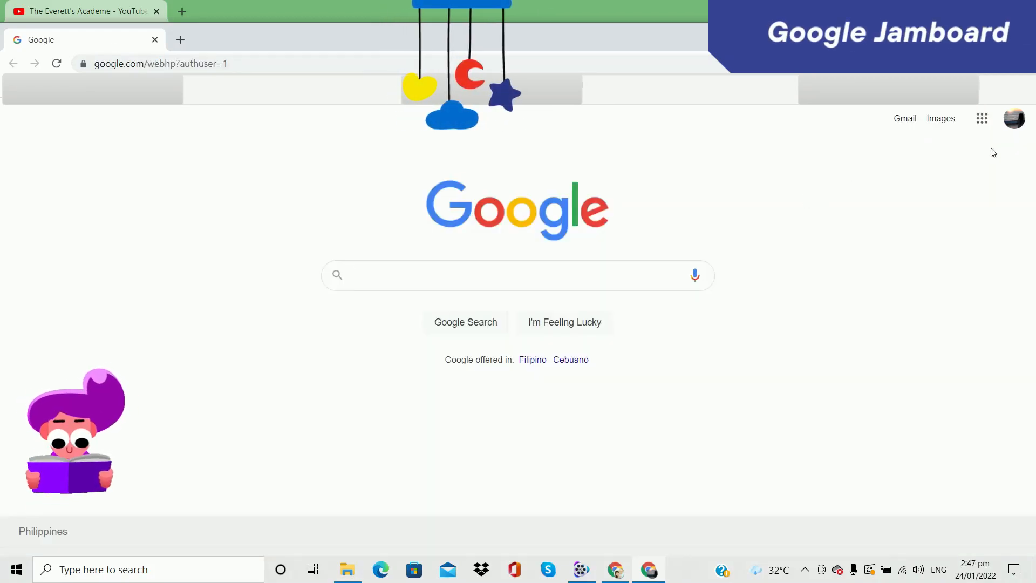
Launch Jamboard from the Google apps grid.
click(982, 118)
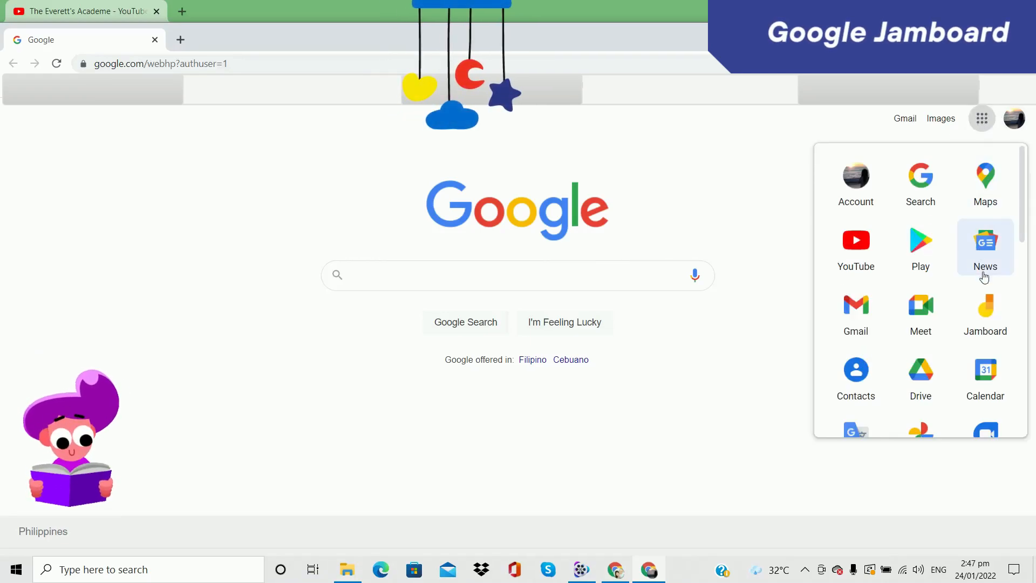
click(985, 311)
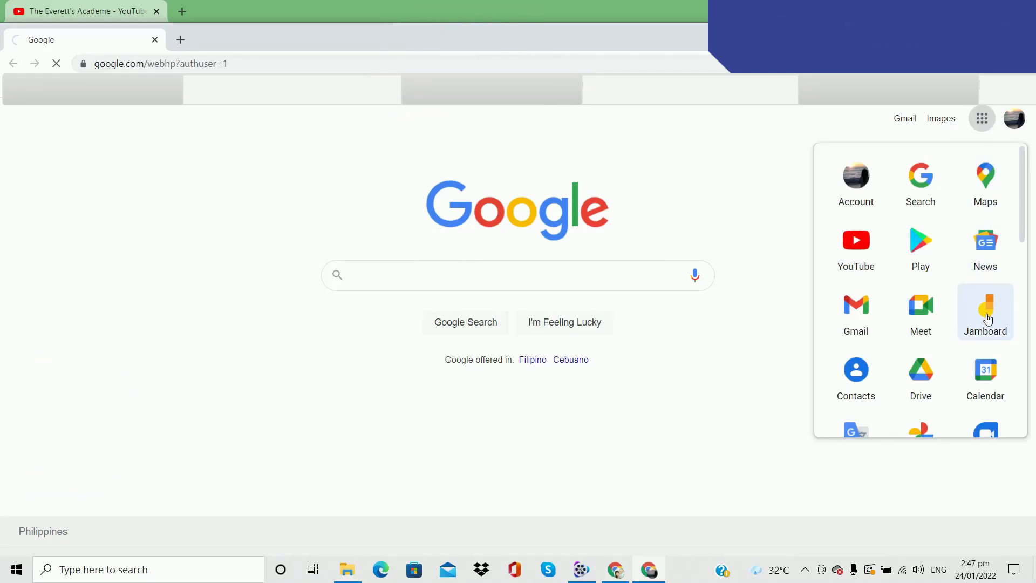
click(985, 311)
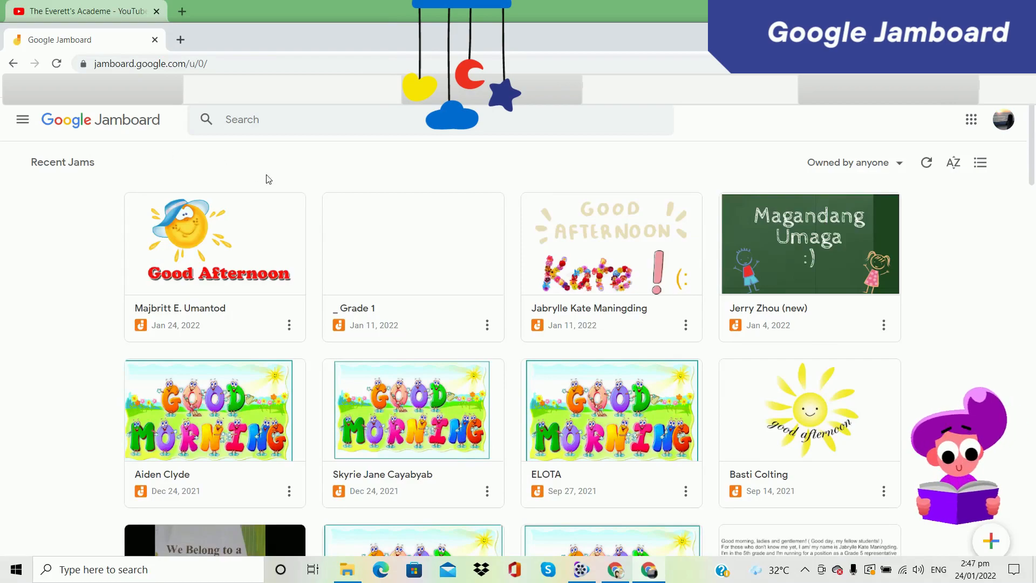
mouse_move(703, 265)
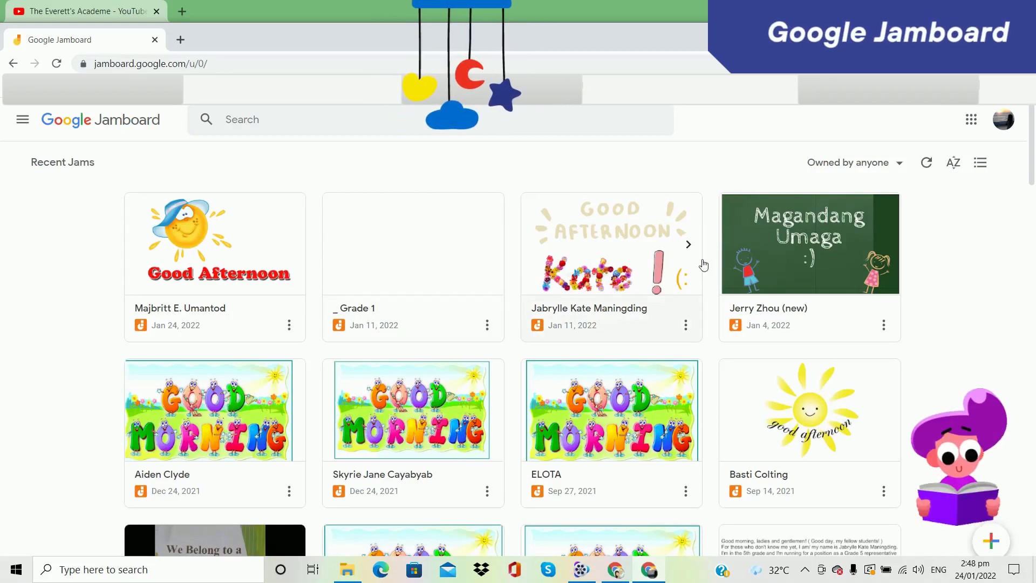
Scroll up and down through the Recent Jams list.
scroll(down, 3)
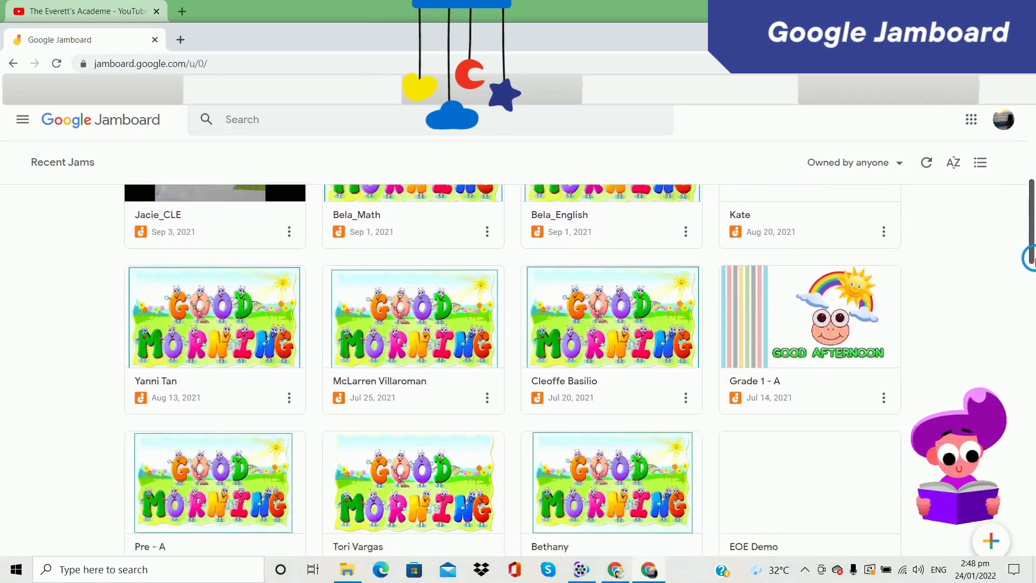
scroll(down, 3)
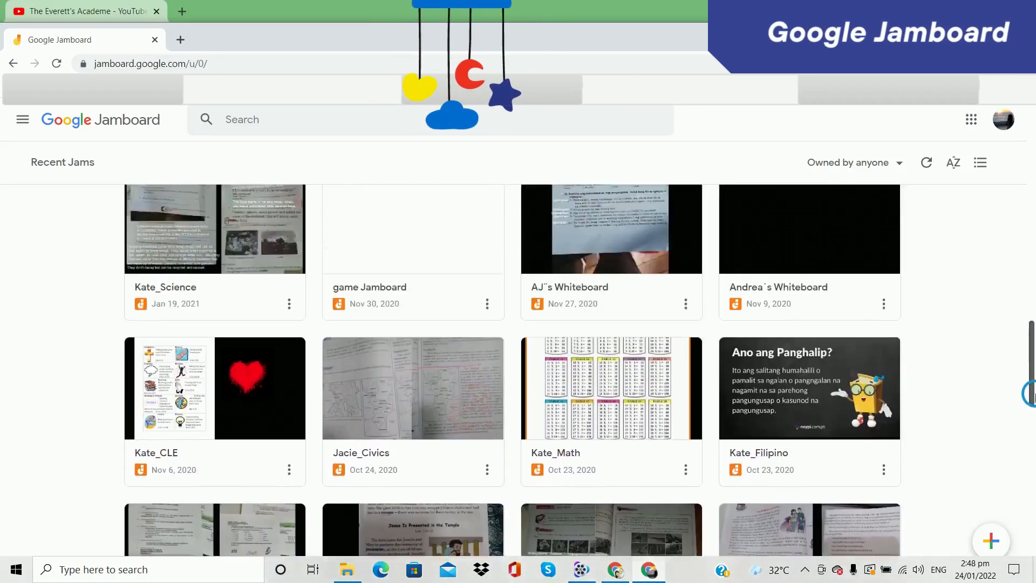
scroll(up, 3)
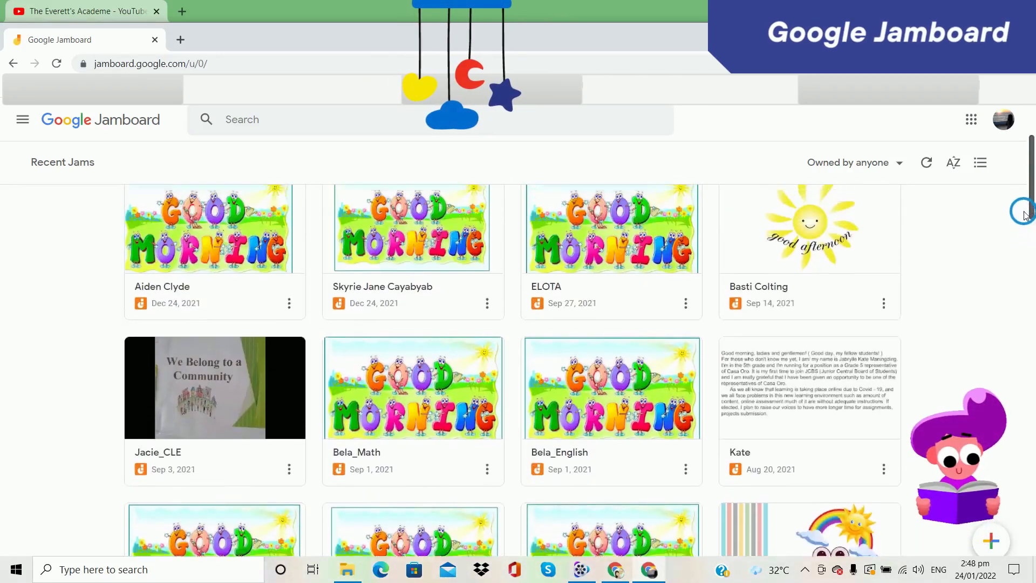
scroll(up, 3)
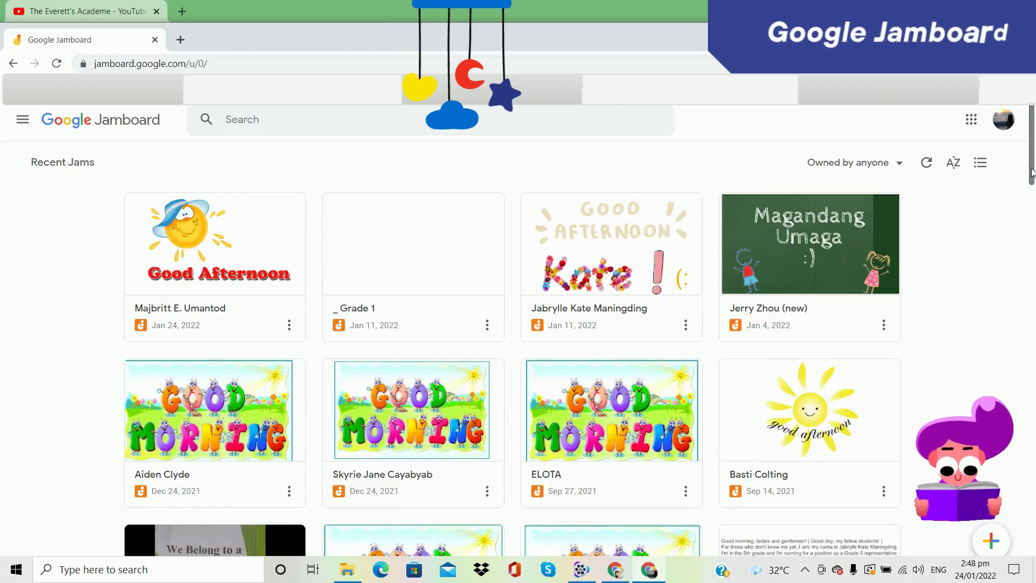
scroll(down, 3)
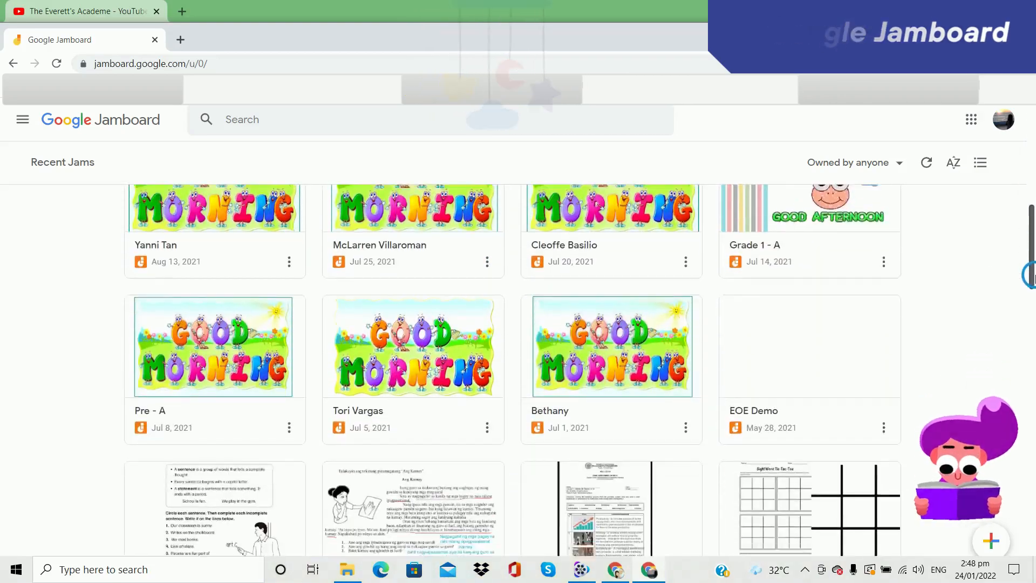
scroll(up, 3)
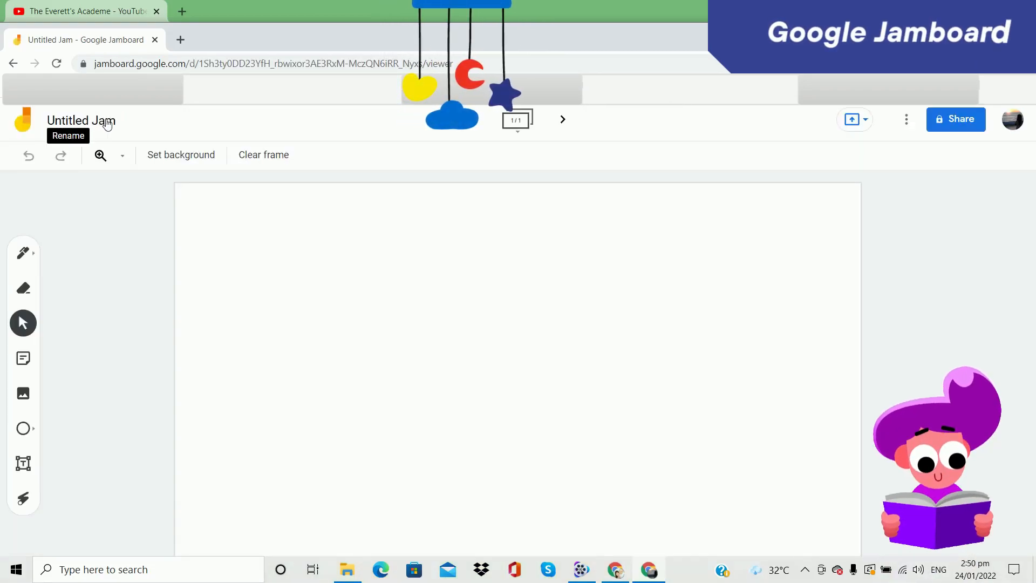
Rename the Untitled Jam to 'The Everett's Academe'.
click(81, 120)
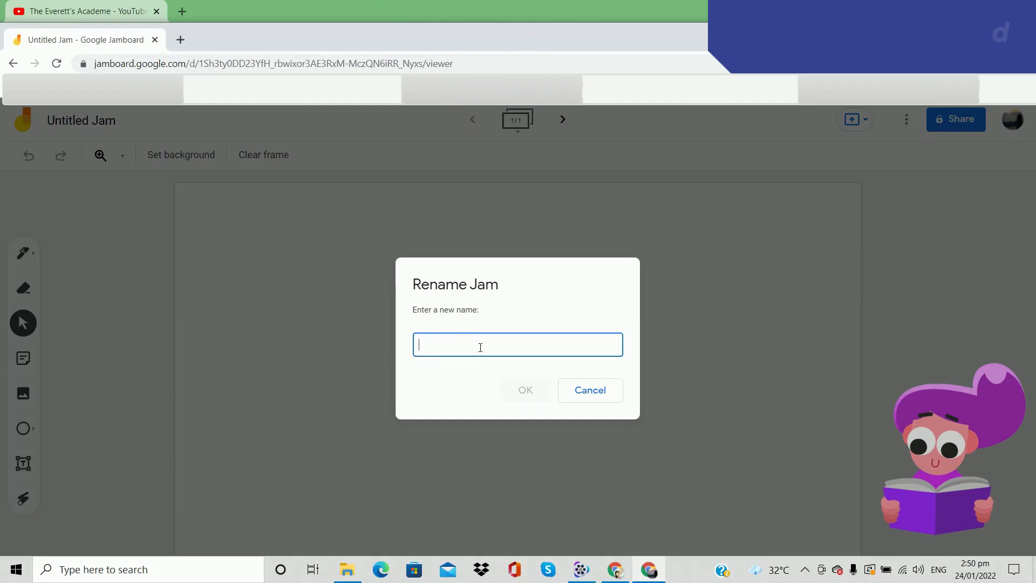
text(The Everet)
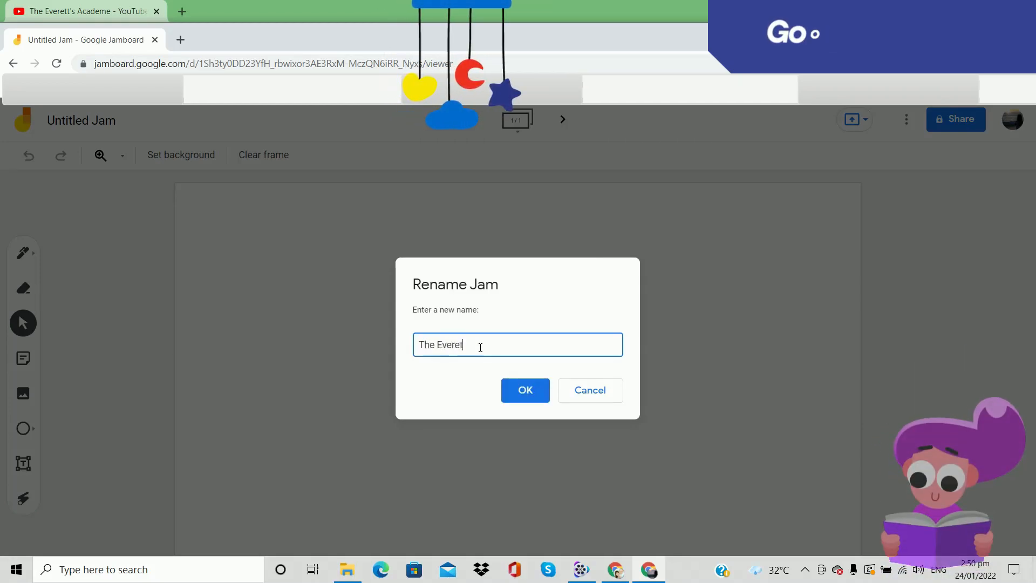
text(t's A)
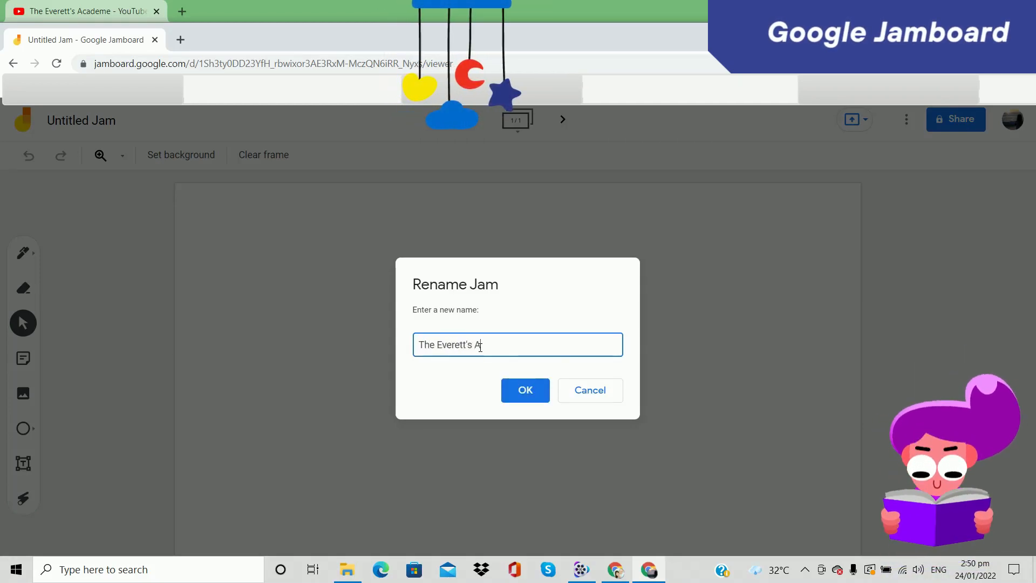
text(cademe)
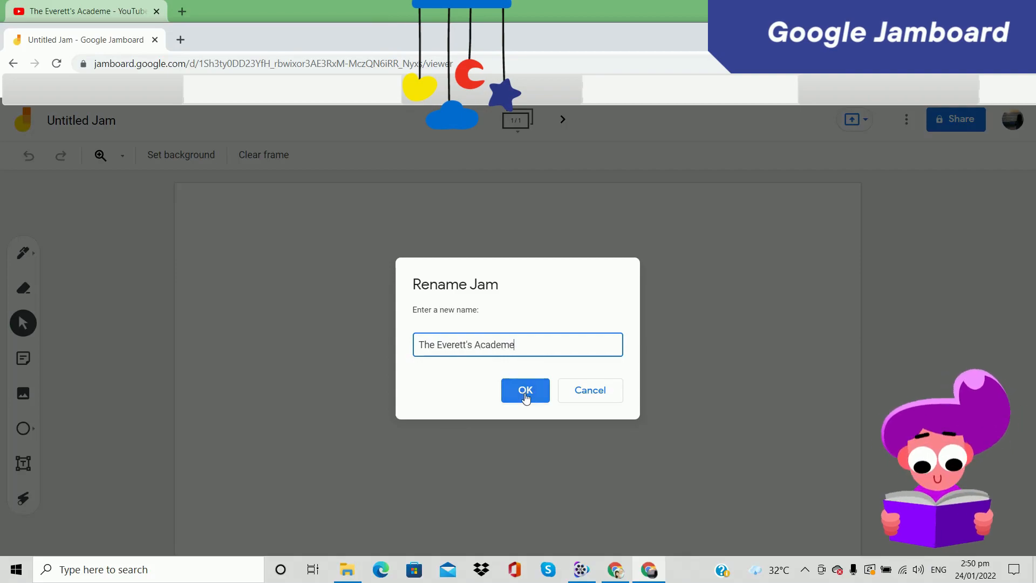
click(524, 390)
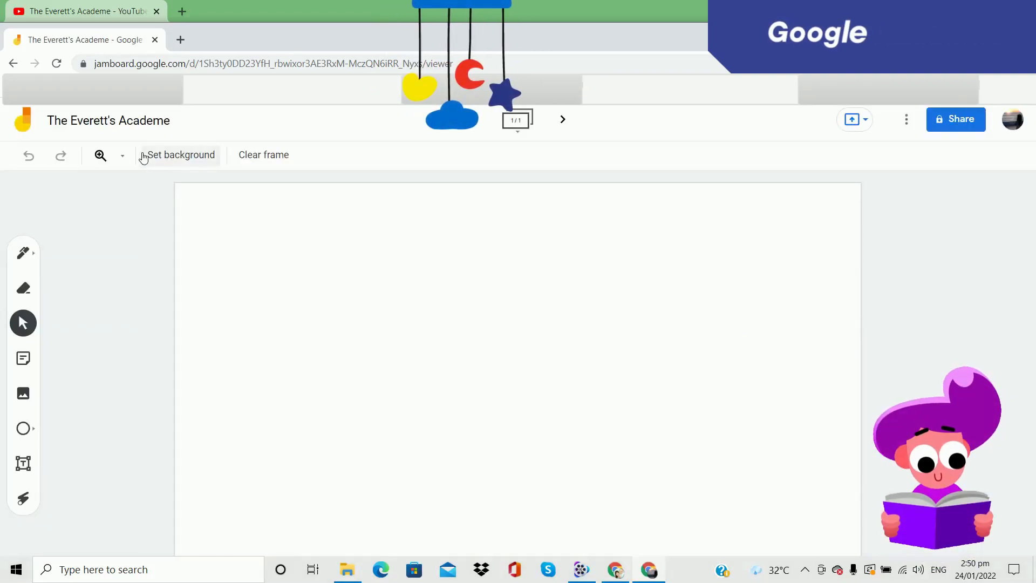
mouse_move(132, 126)
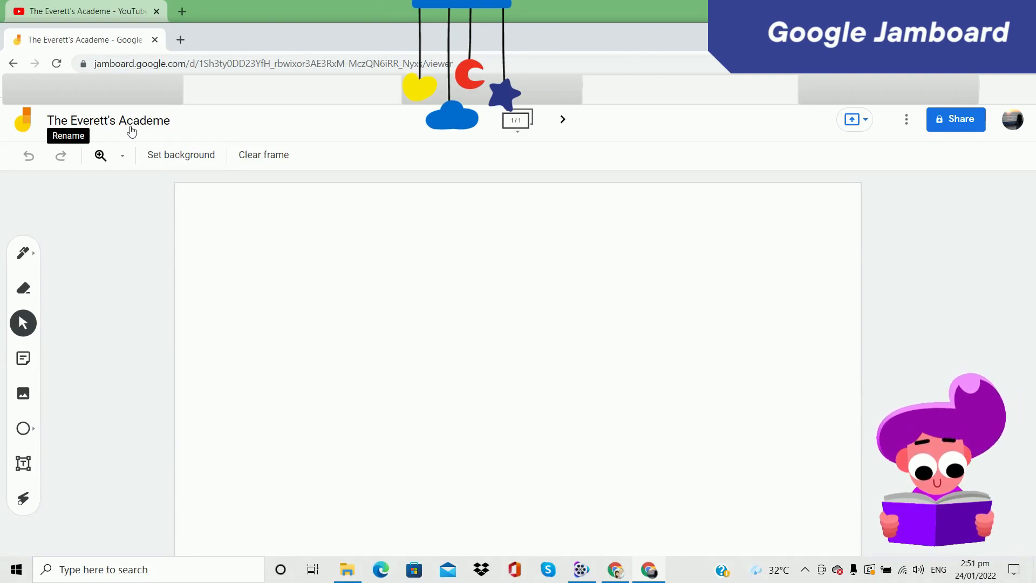
mouse_move(181, 155)
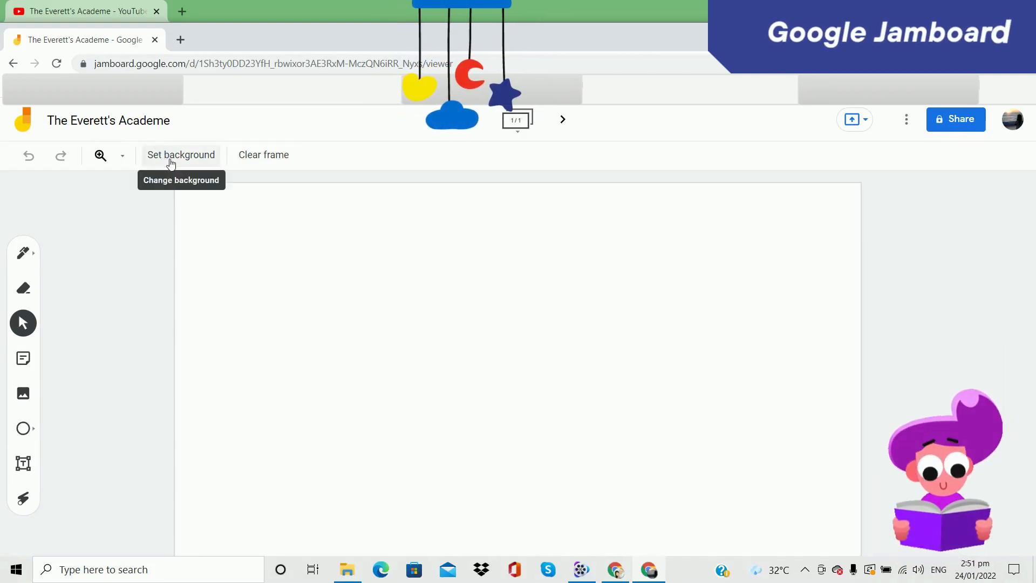
Set a grassy sunset nature photo from image search as the frame background.
click(181, 155)
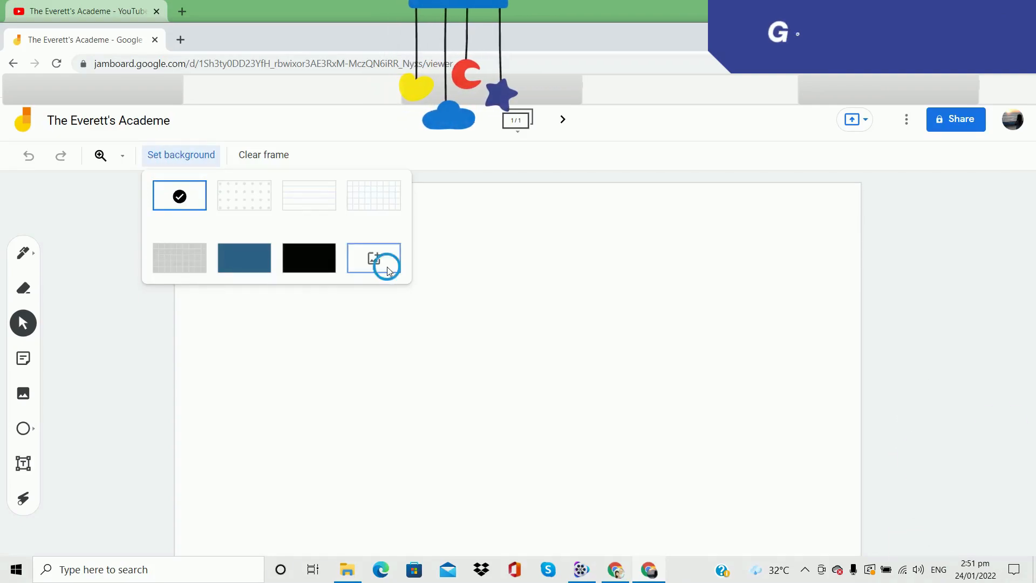
click(374, 258)
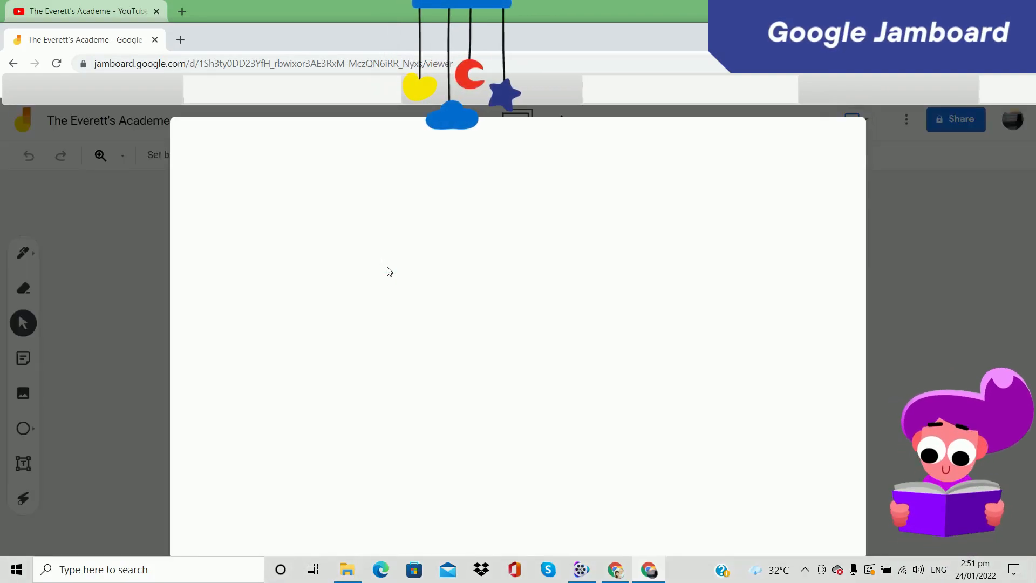
text(na)
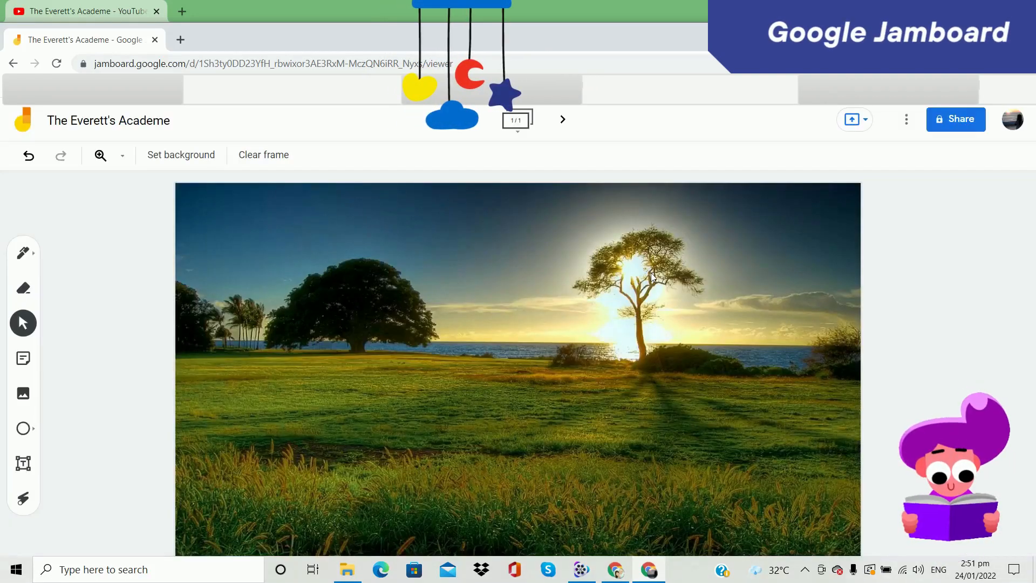
click(22, 357)
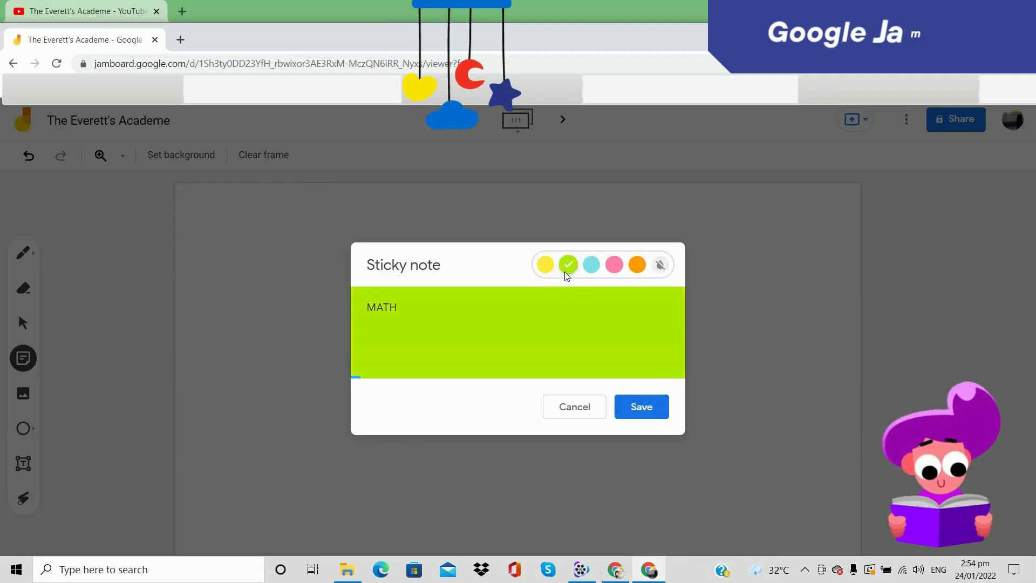
Save the green MATH sticky note and pick an apple clipart image to insert.
click(640, 406)
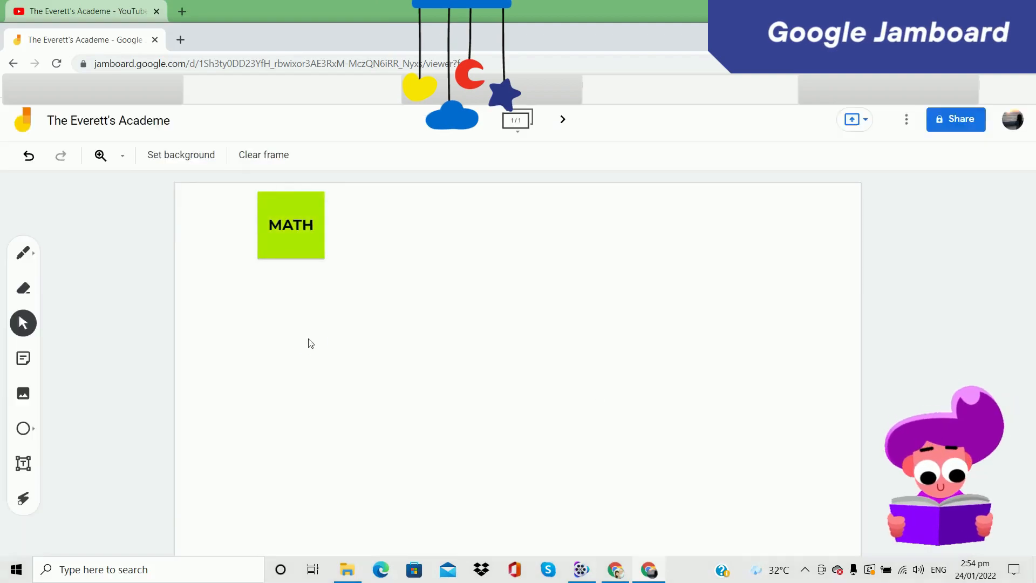
click(23, 394)
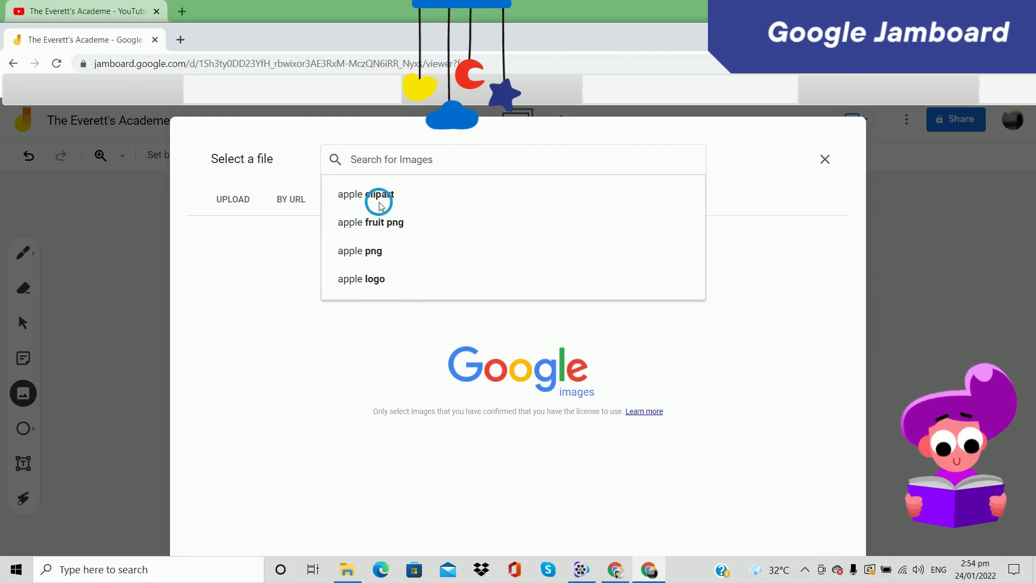
click(364, 195)
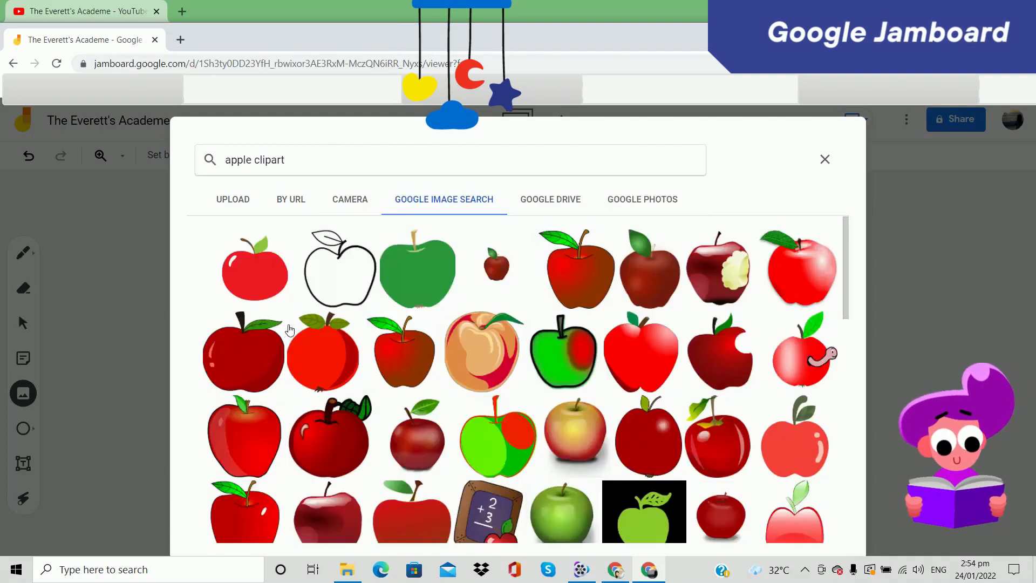
click(799, 268)
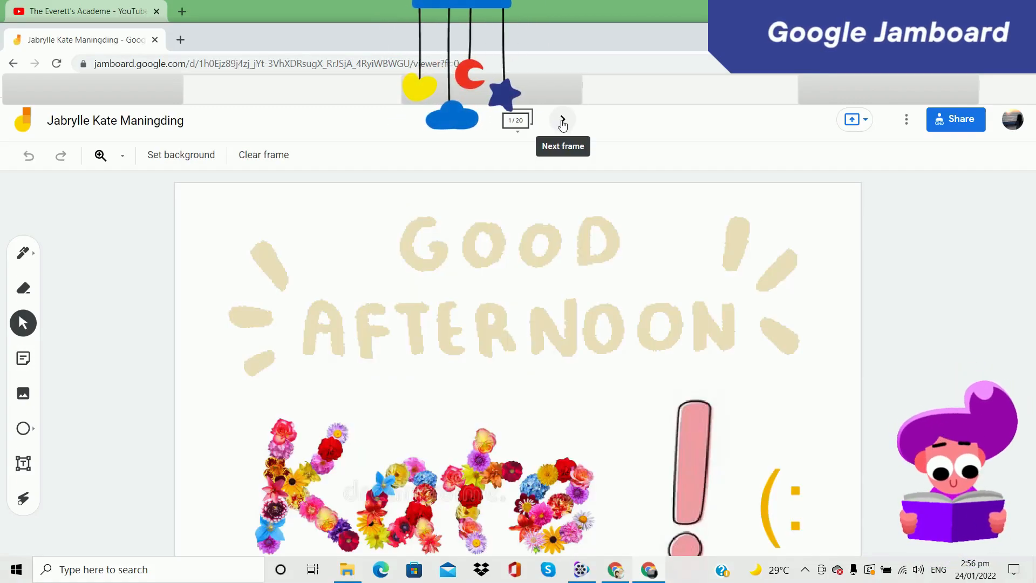
Advance a frame in the GOOD AFTERNOON jam, then return to Recent Jams.
click(562, 119)
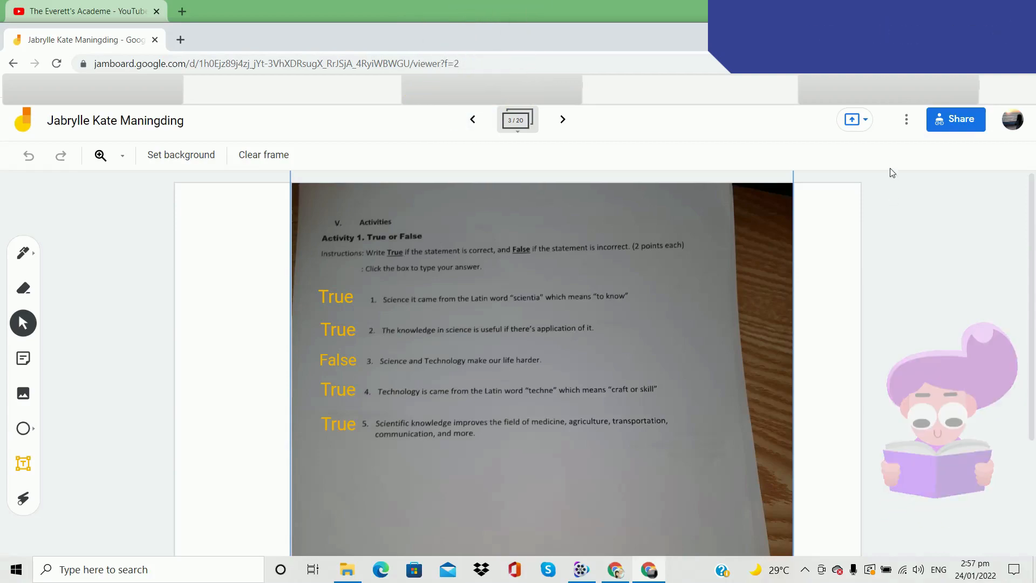
mouse_move(956, 119)
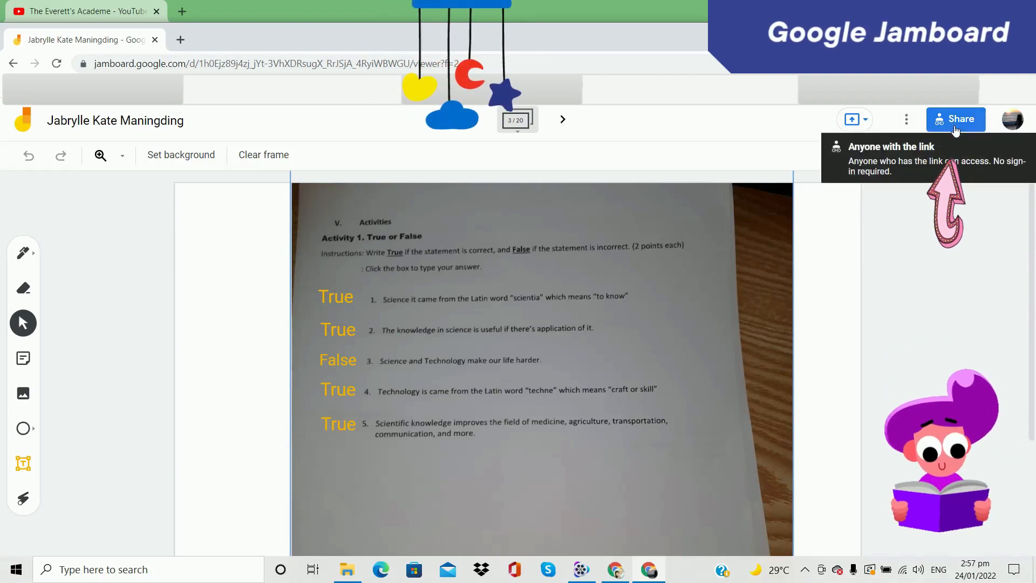
click(954, 120)
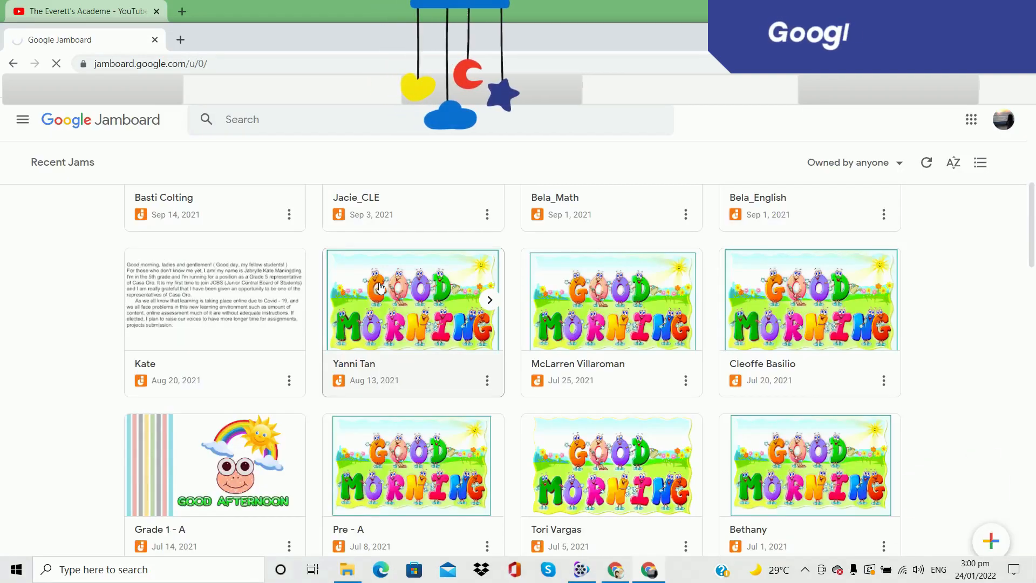
Open the GOOD MORNING jam and advance three frames to the missing-numbers train activity.
click(413, 299)
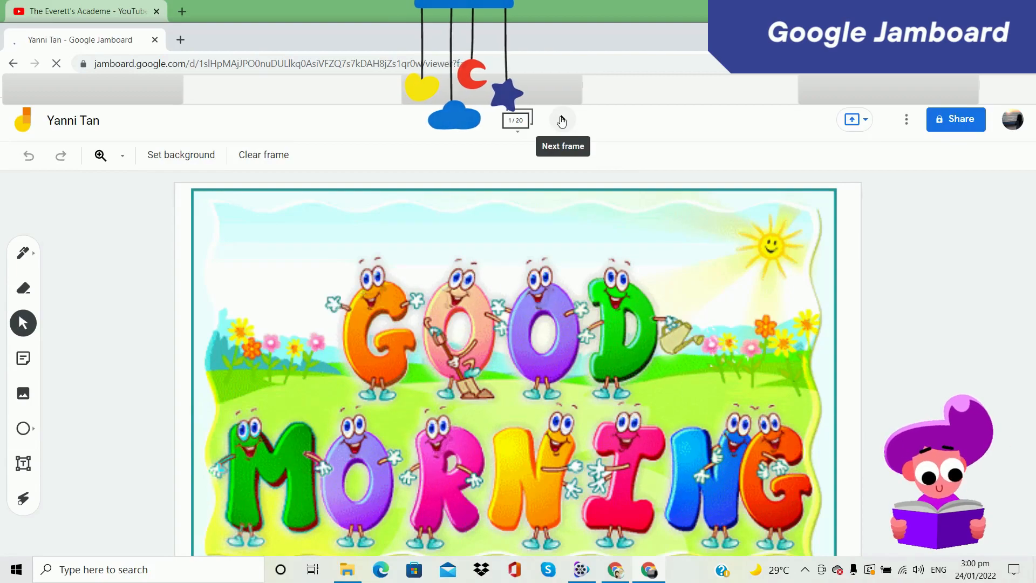
click(561, 120)
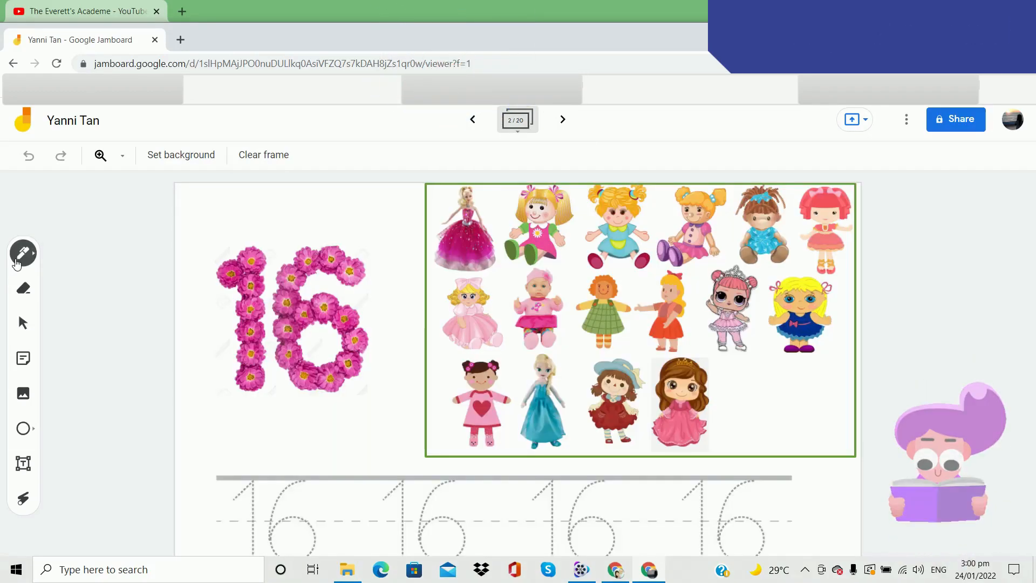
click(562, 120)
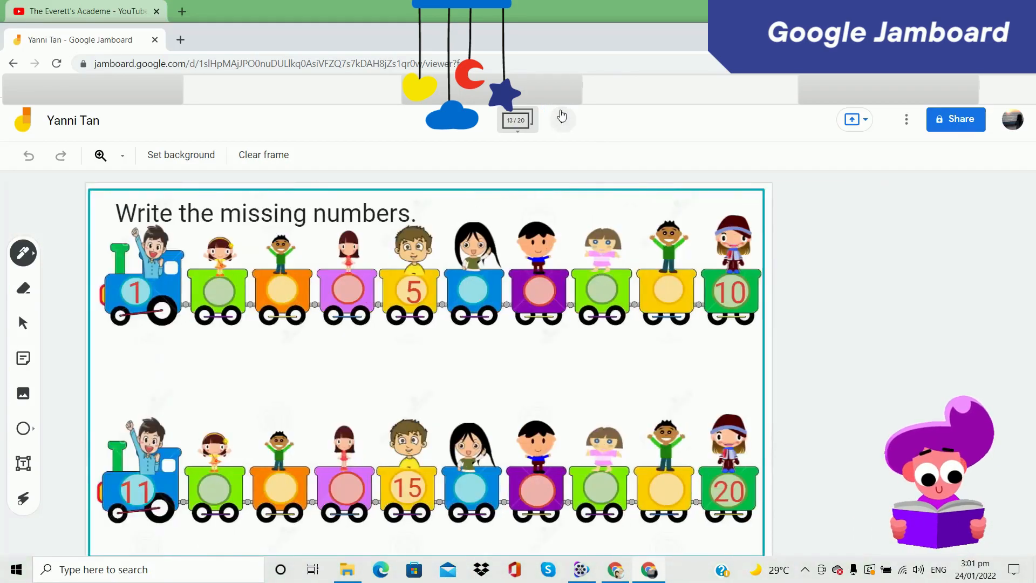
click(561, 120)
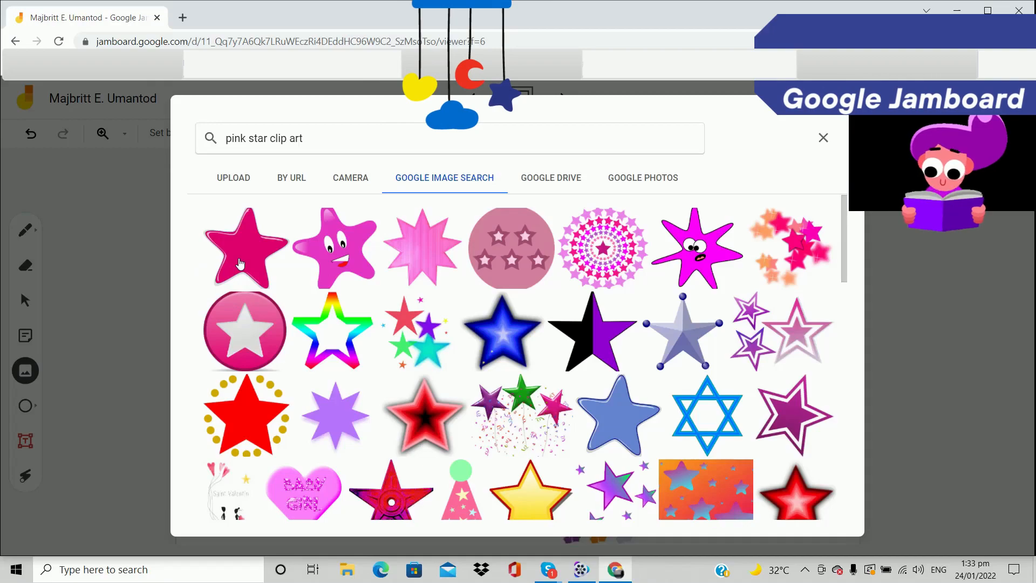
mouse_move(533, 254)
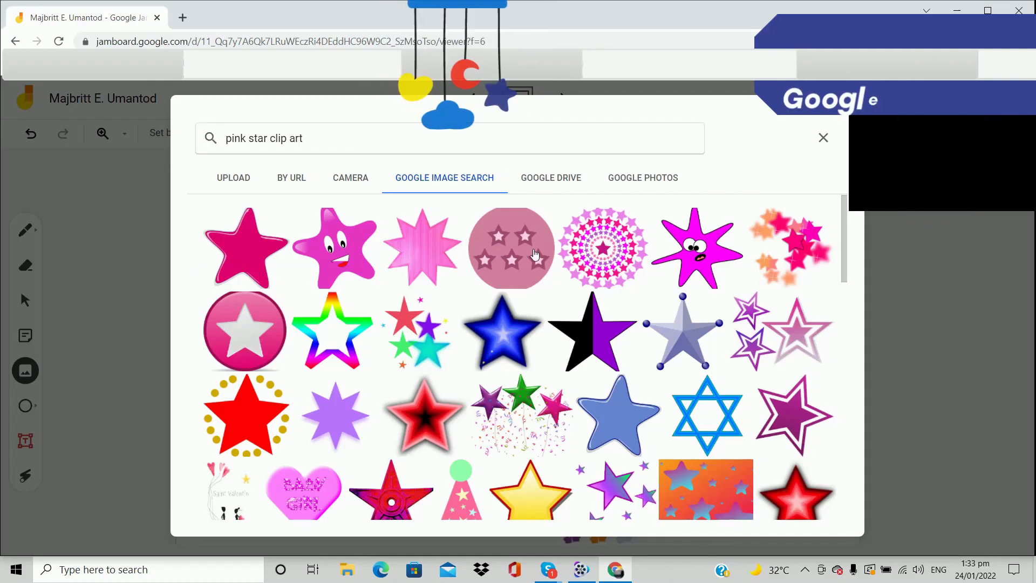
Select the pink circle-with-stars clip art result for insertion.
click(511, 248)
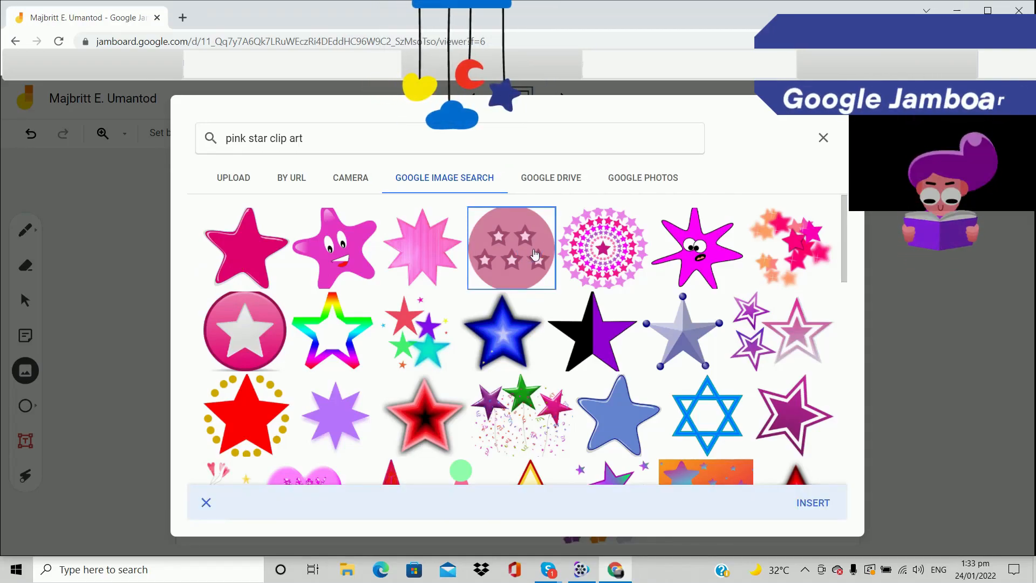